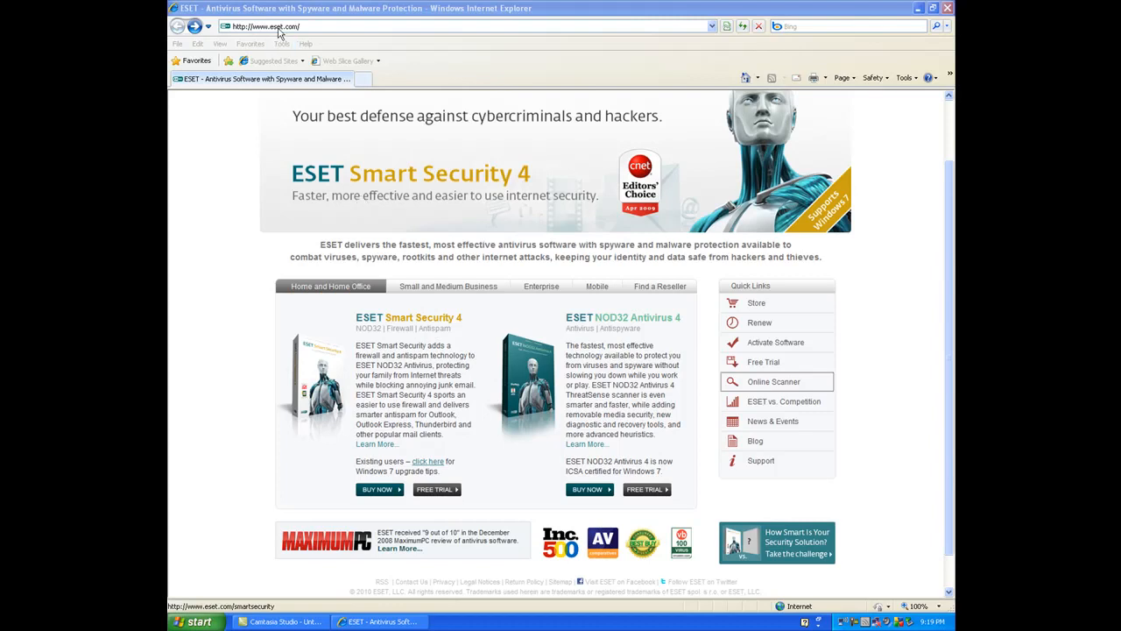
Open the free Online Scanner page from the Quick Links on eset.com.
click(933, 8)
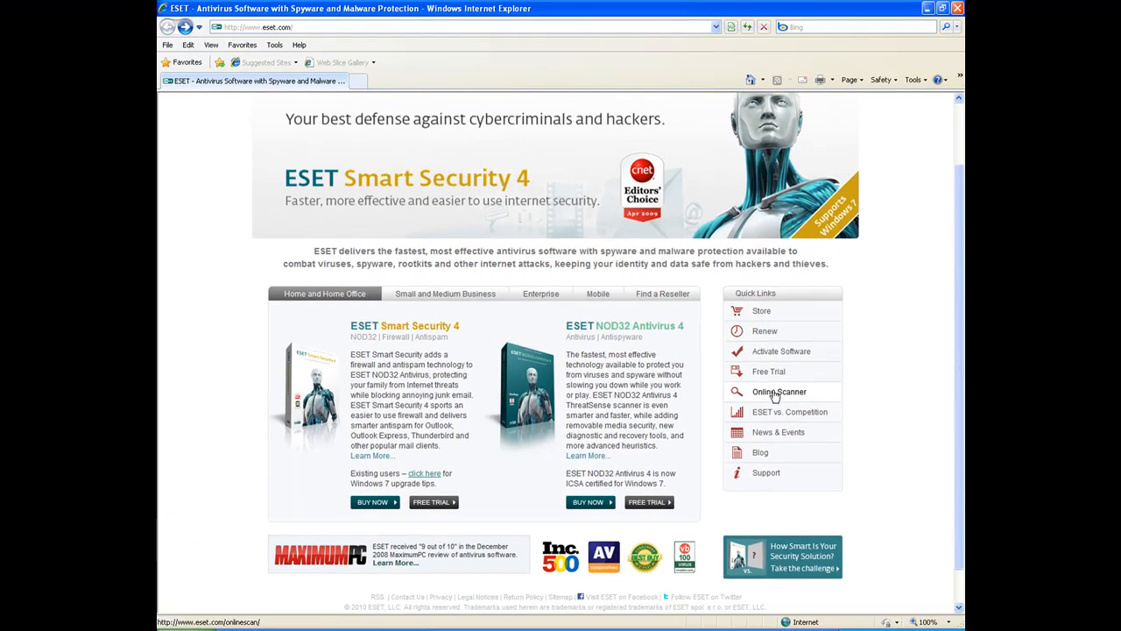
mouse_move(774, 392)
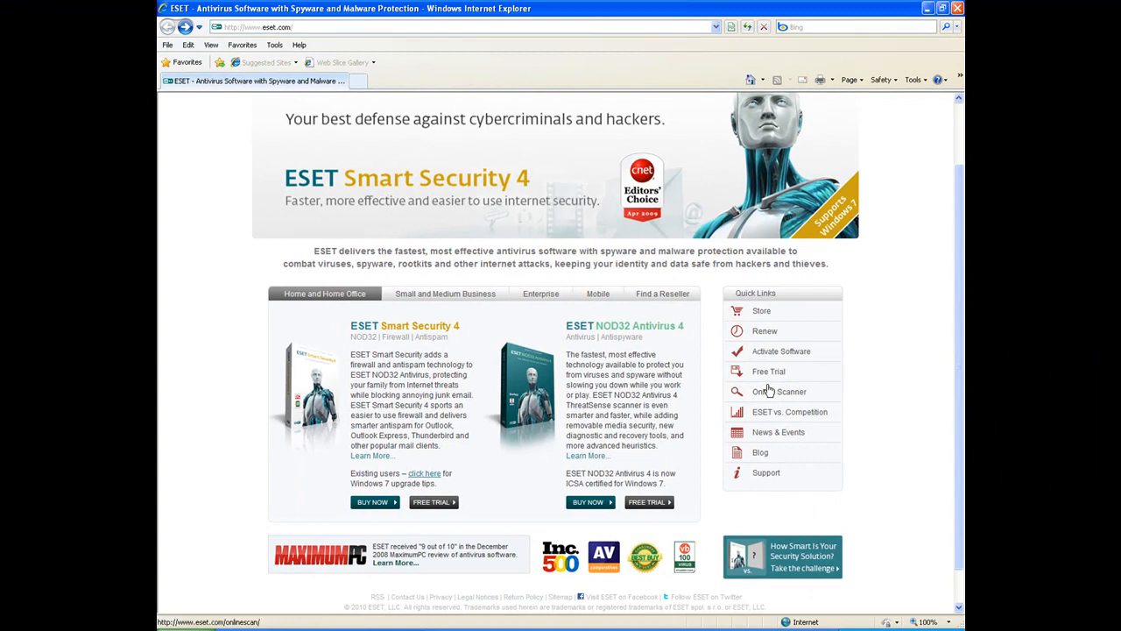
mouse_move(778, 391)
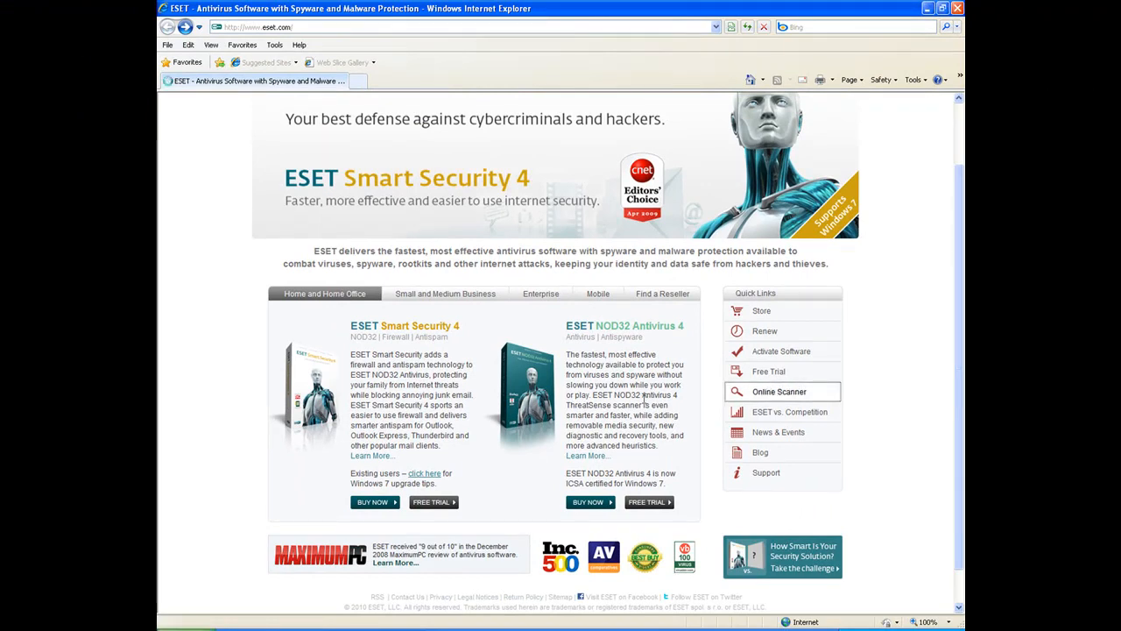
click(779, 392)
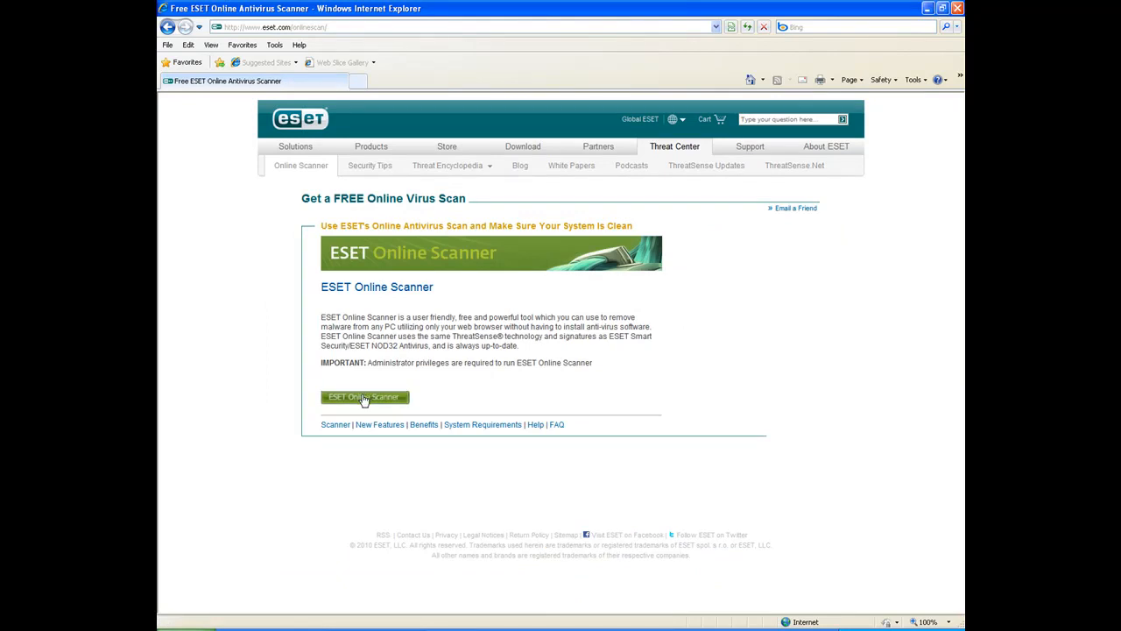
Launch ESET Online Scanner, accept the Terms of Use, and start it.
click(364, 397)
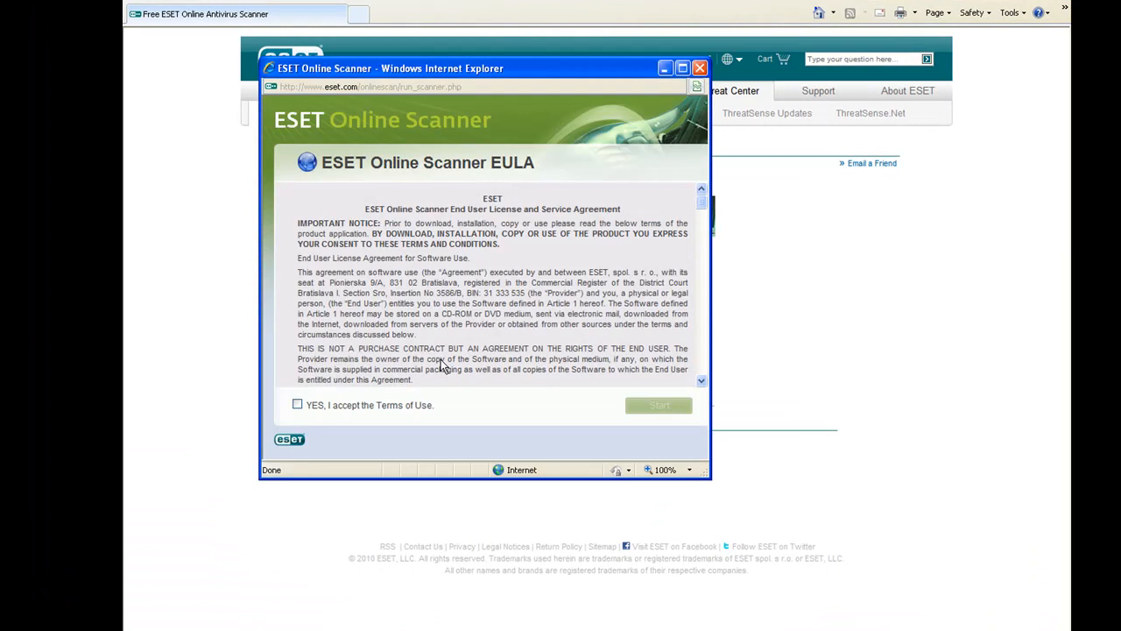
mouse_move(292, 389)
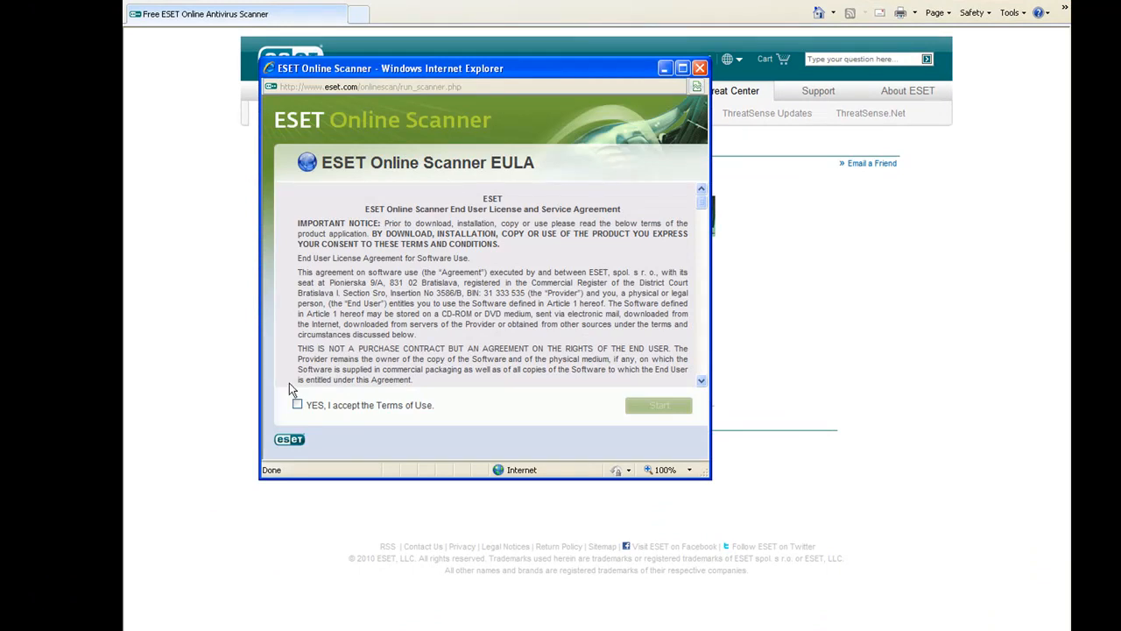
click(298, 405)
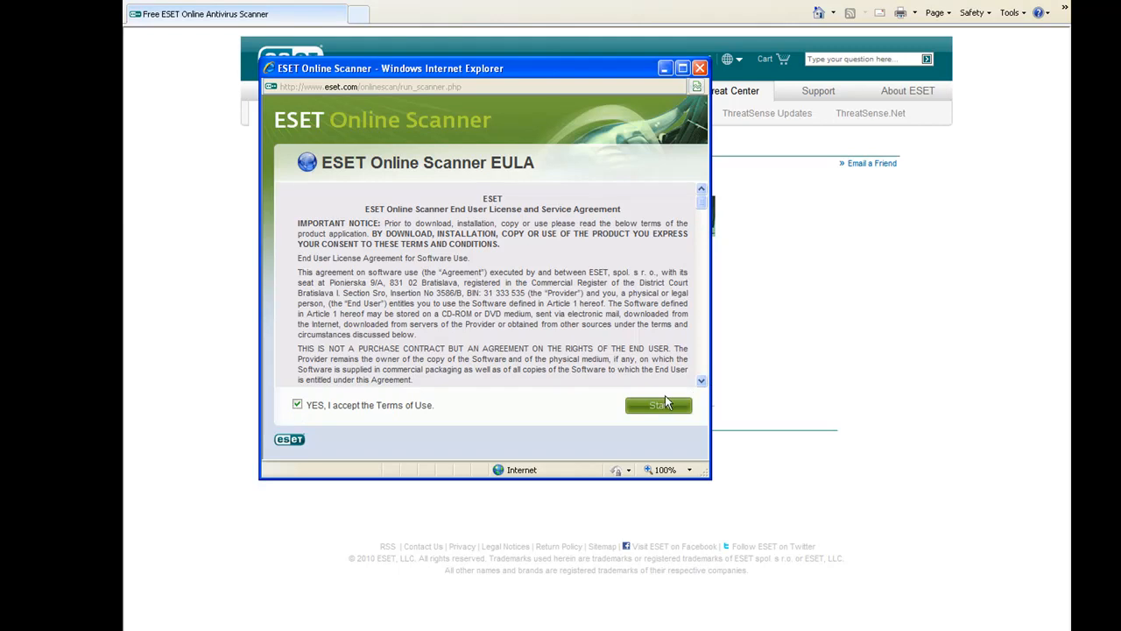
click(658, 405)
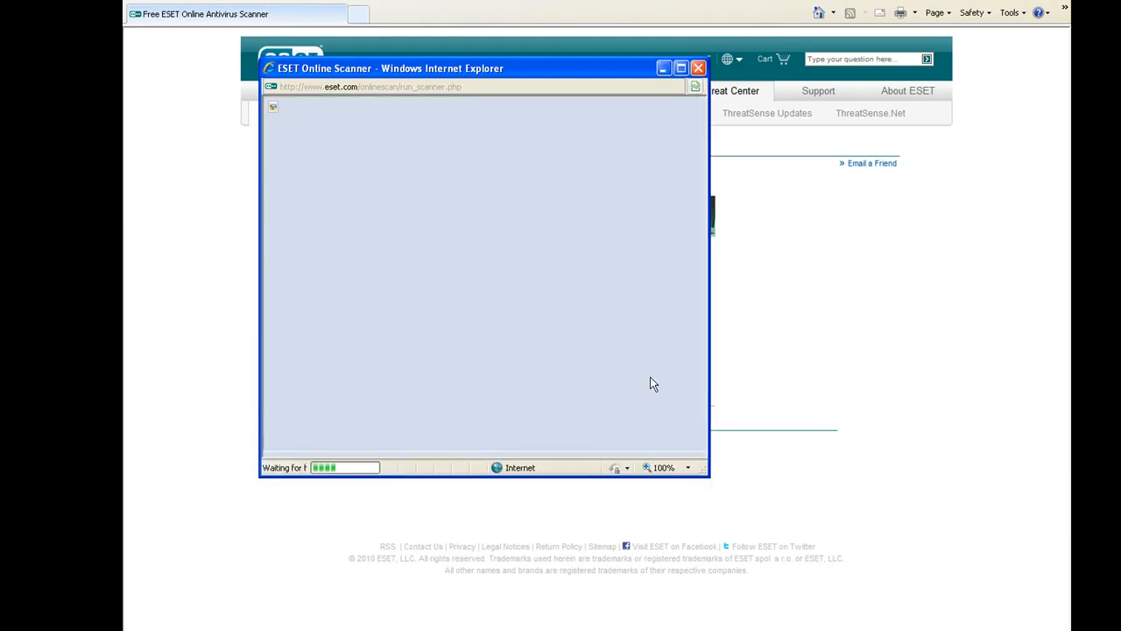
mouse_move(708, 426)
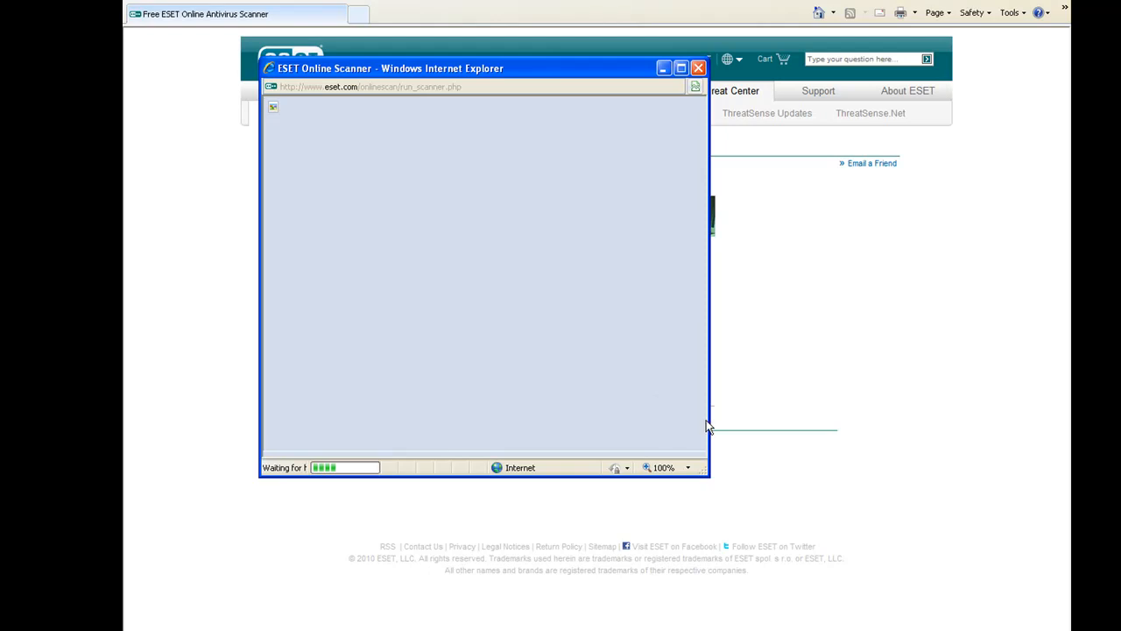
mouse_move(391, 458)
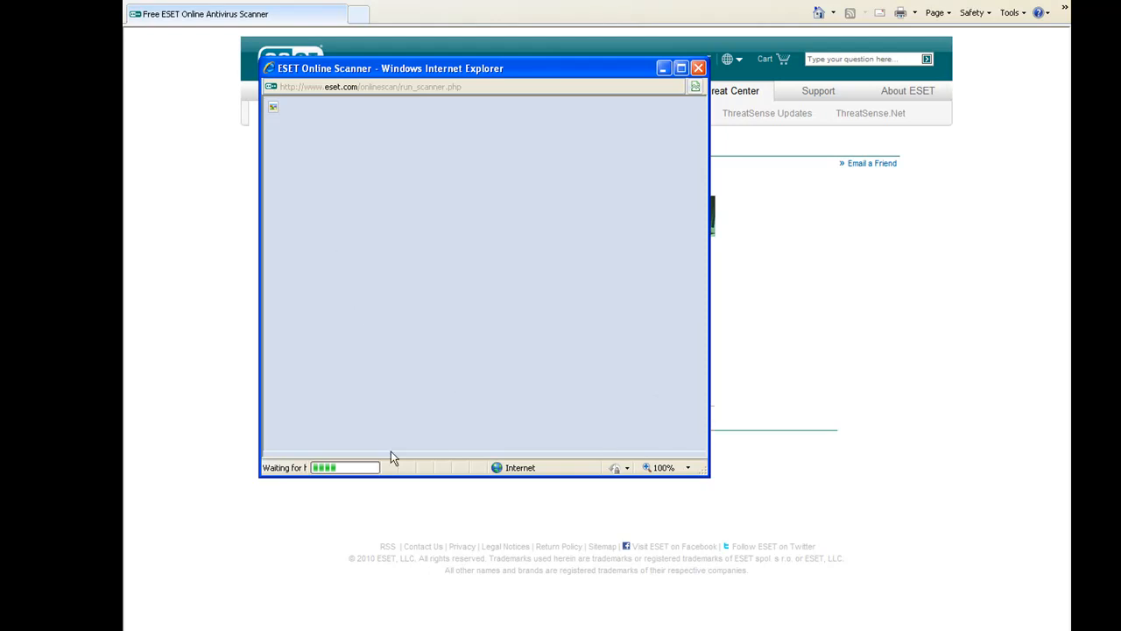
mouse_move(424, 363)
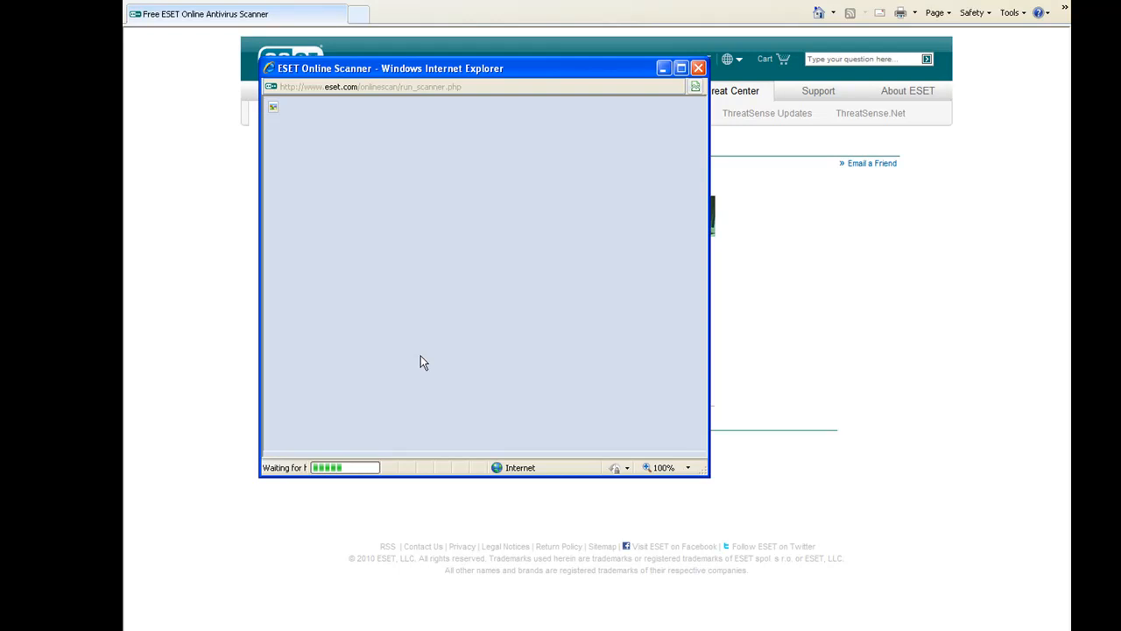
mouse_move(395, 256)
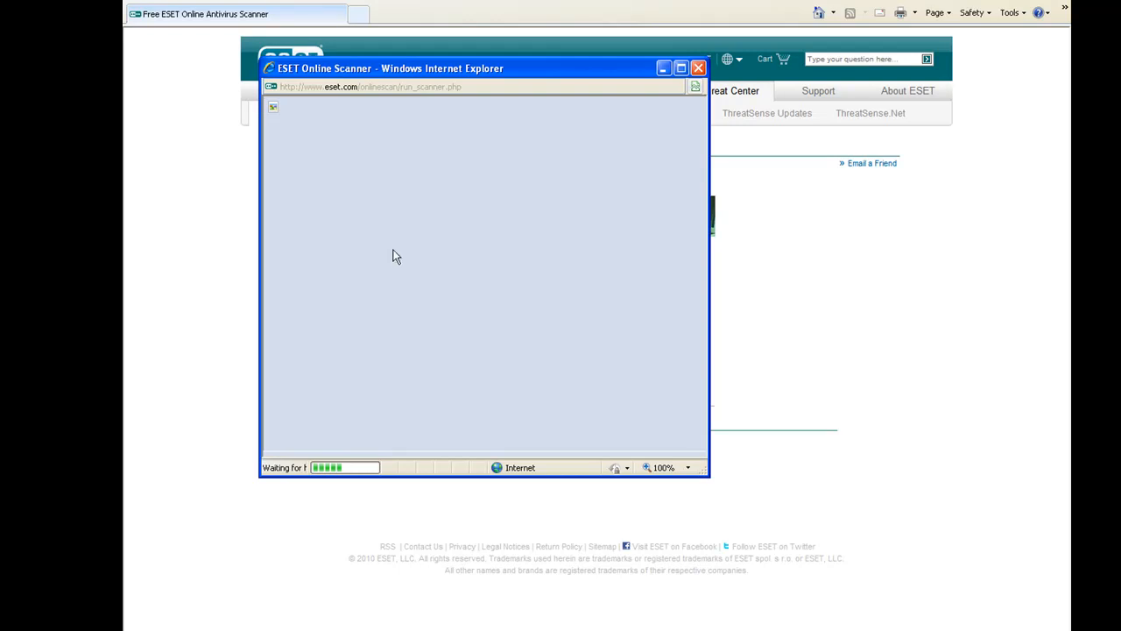
mouse_move(399, 220)
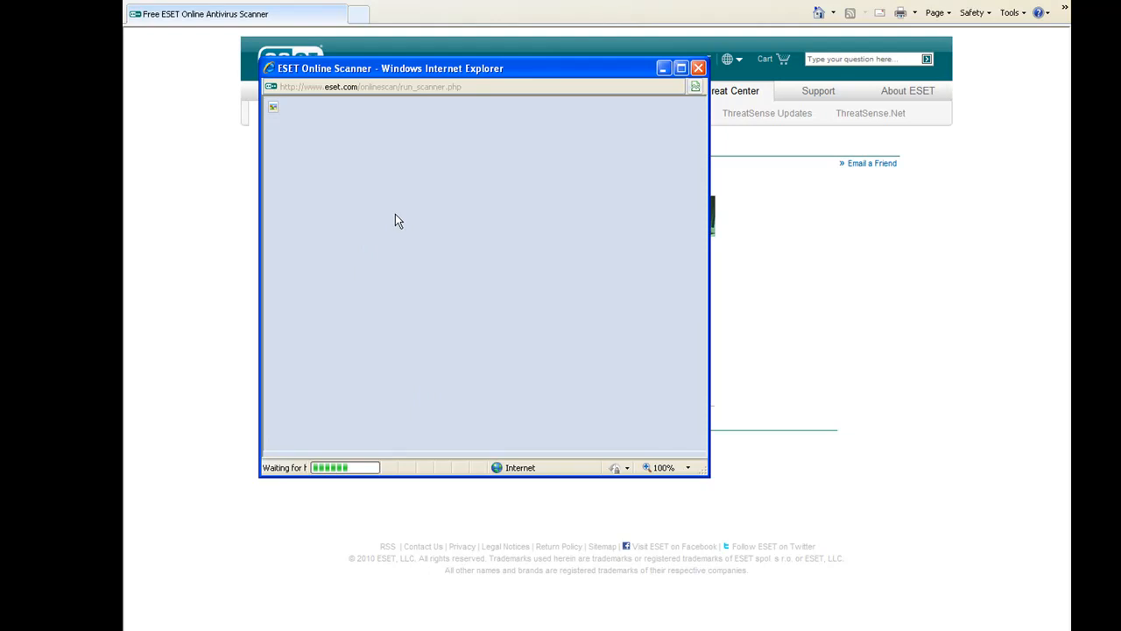
mouse_move(429, 218)
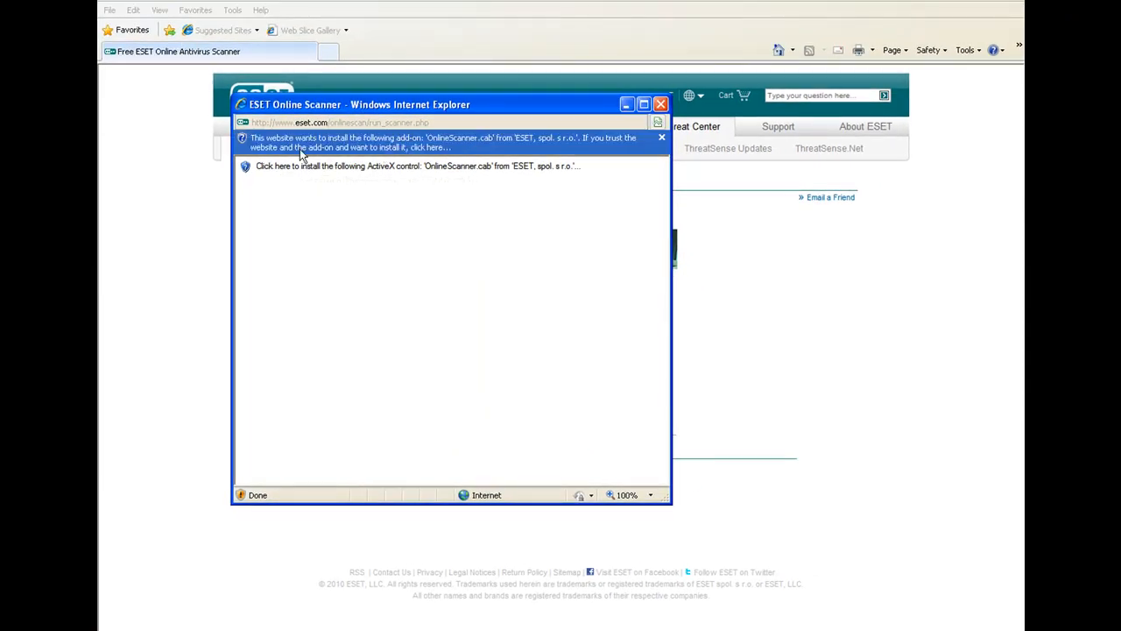
mouse_move(466, 150)
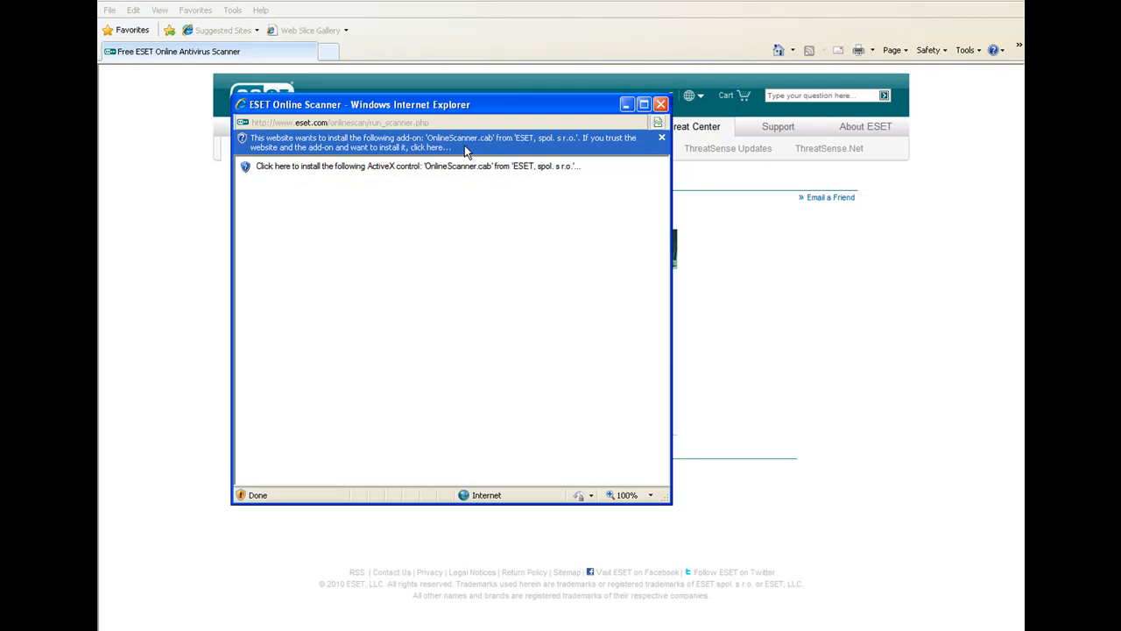
Install the OnlineScanner.cab add-on for all users via the information bar, then retry the page.
click(443, 142)
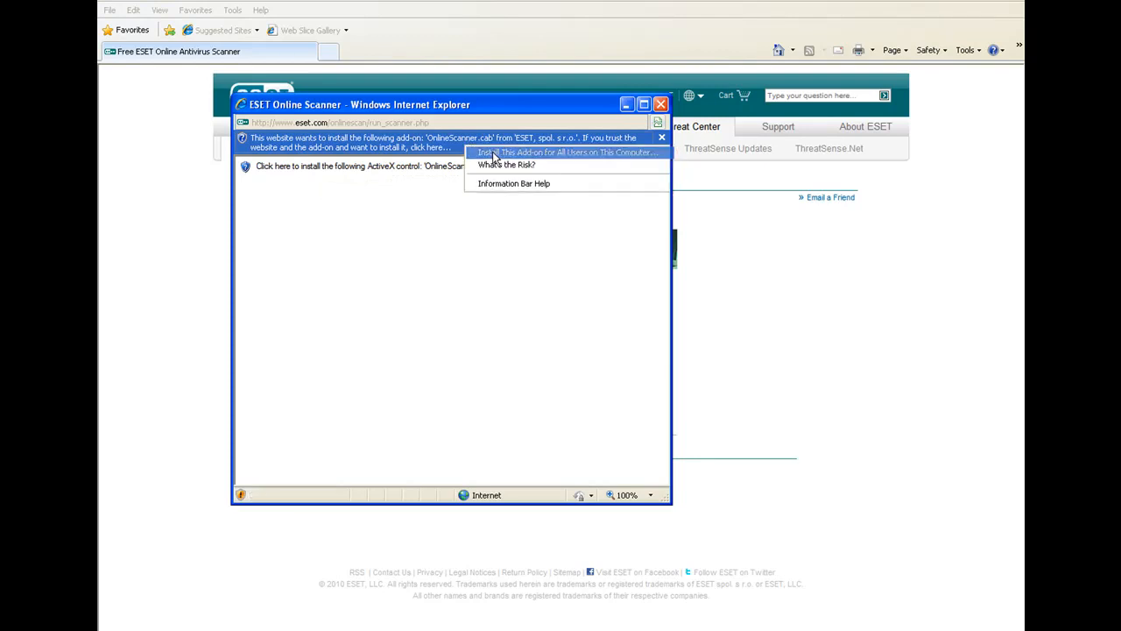
click(568, 152)
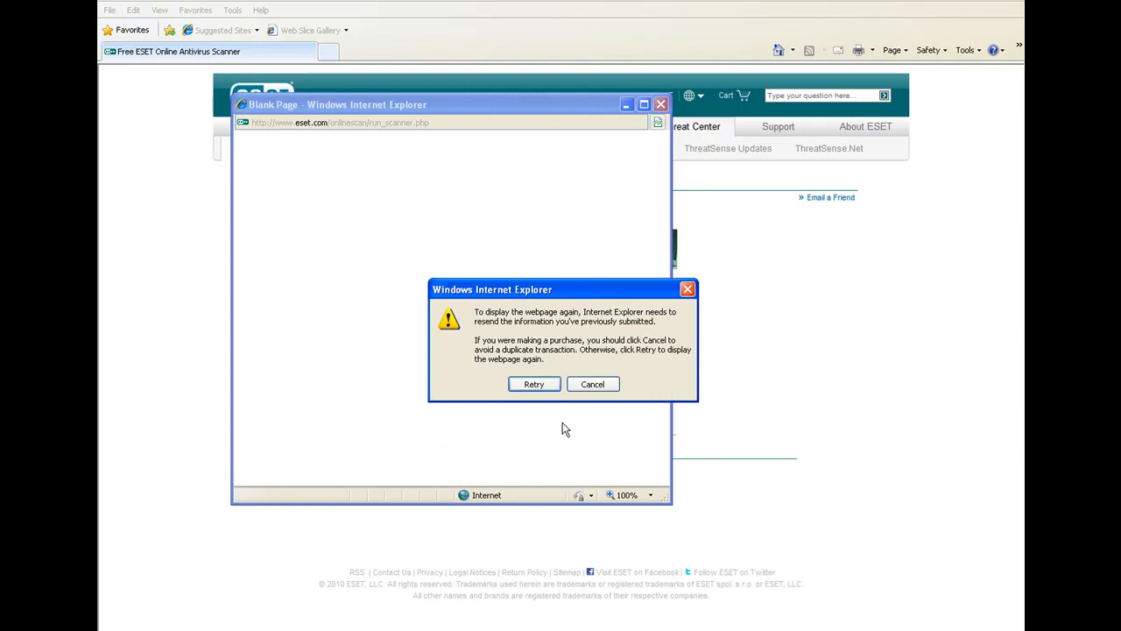
mouse_move(657, 368)
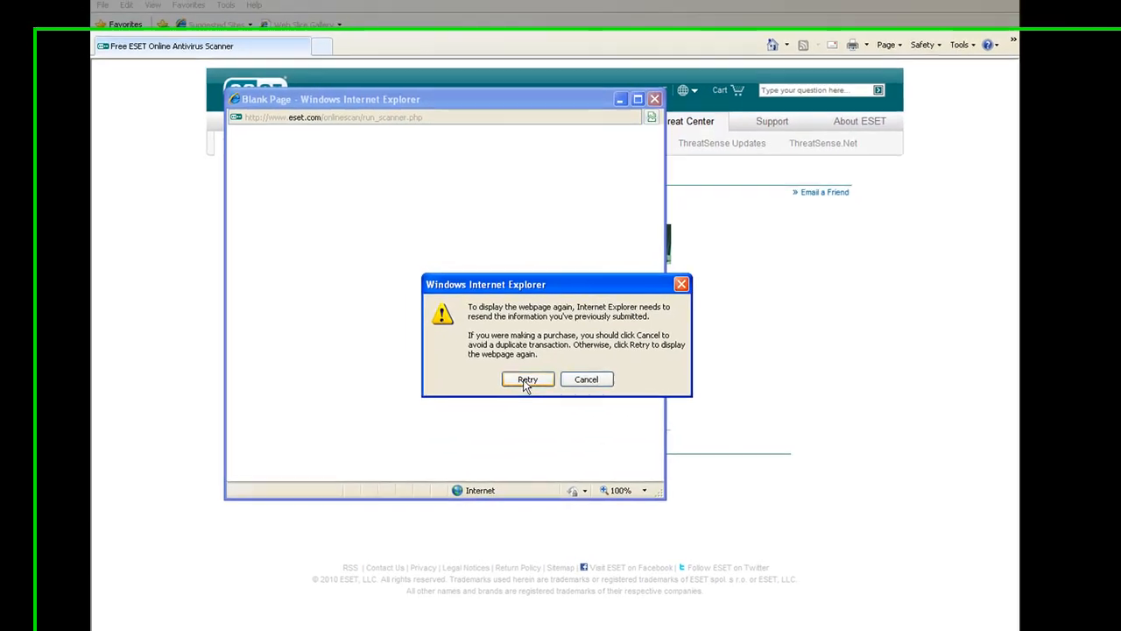
click(528, 379)
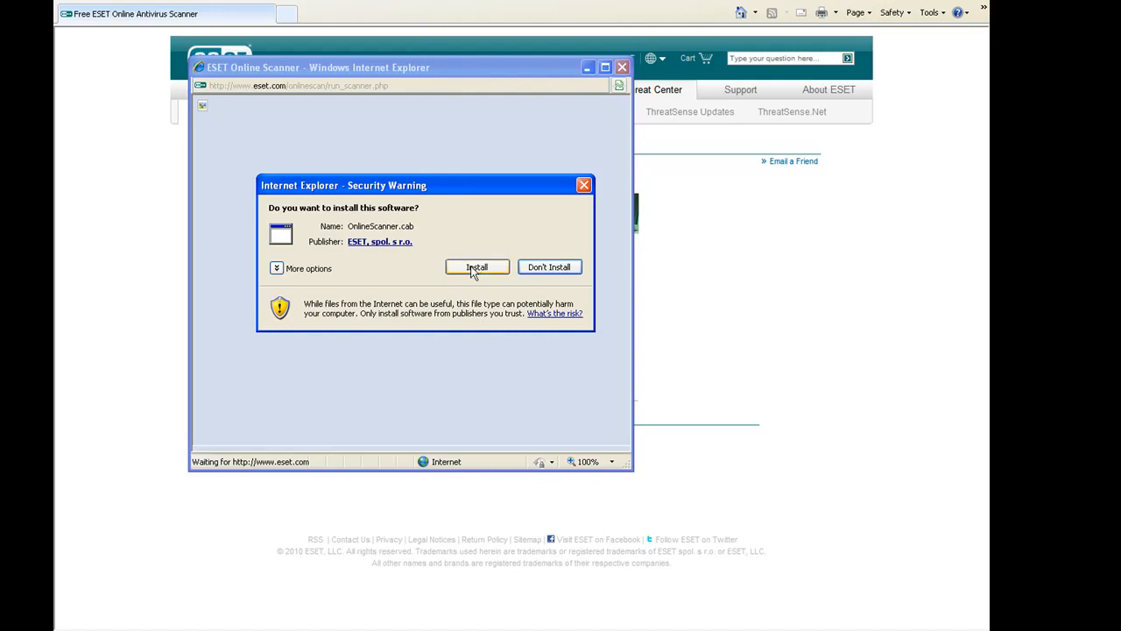
mouse_move(504, 296)
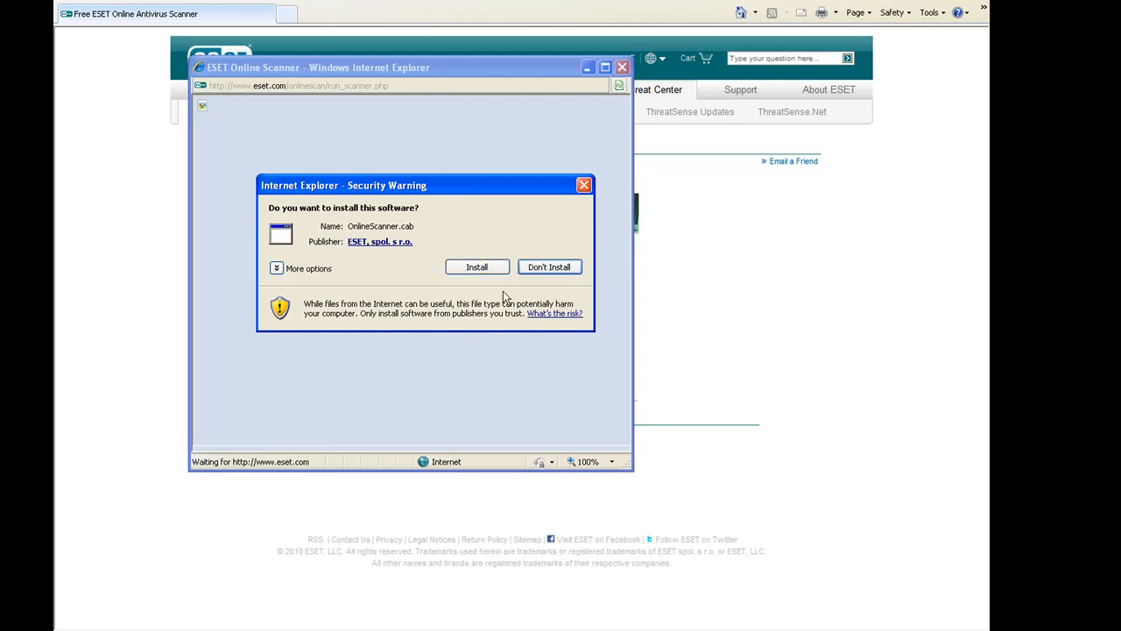
Confirm Install in the OnlineScanner.cab Security Warning dialog.
click(477, 266)
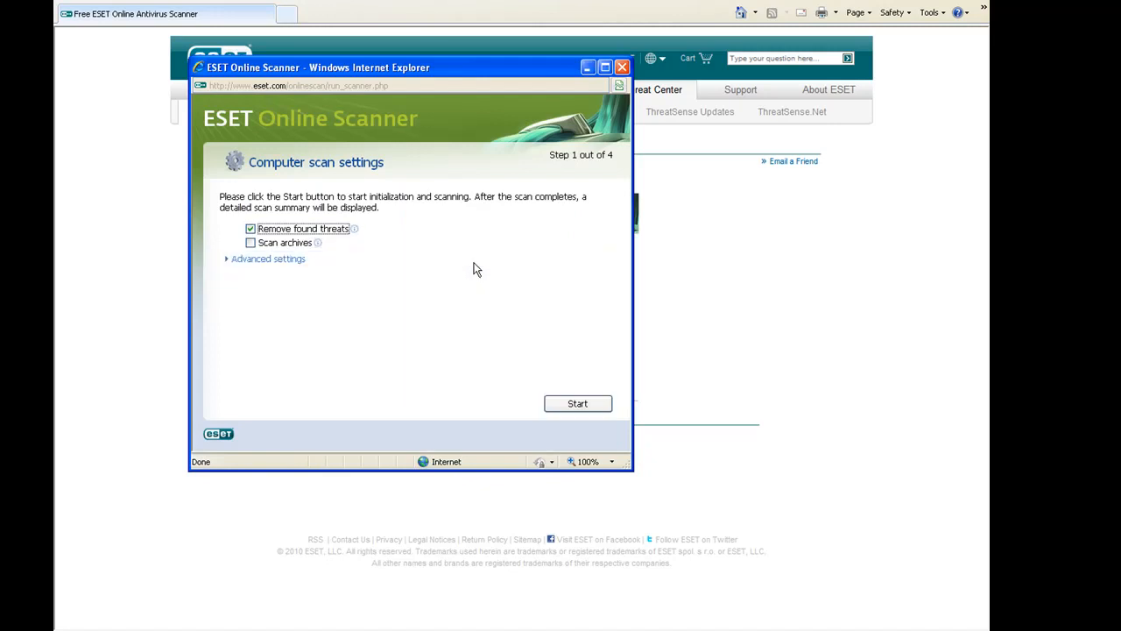
mouse_move(156, 94)
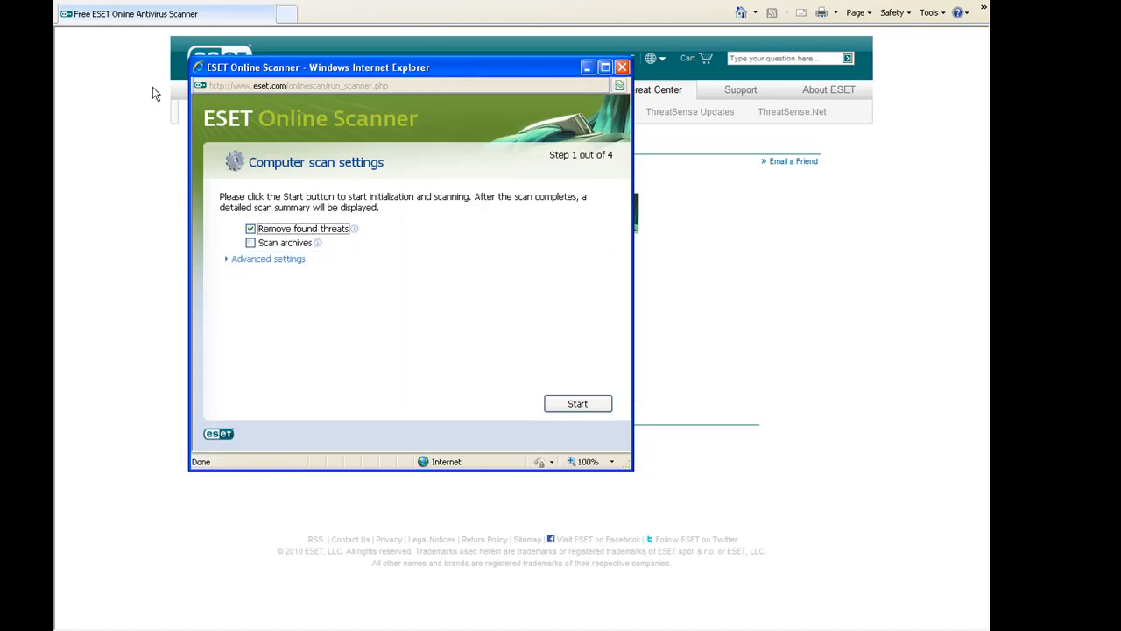
mouse_move(369, 334)
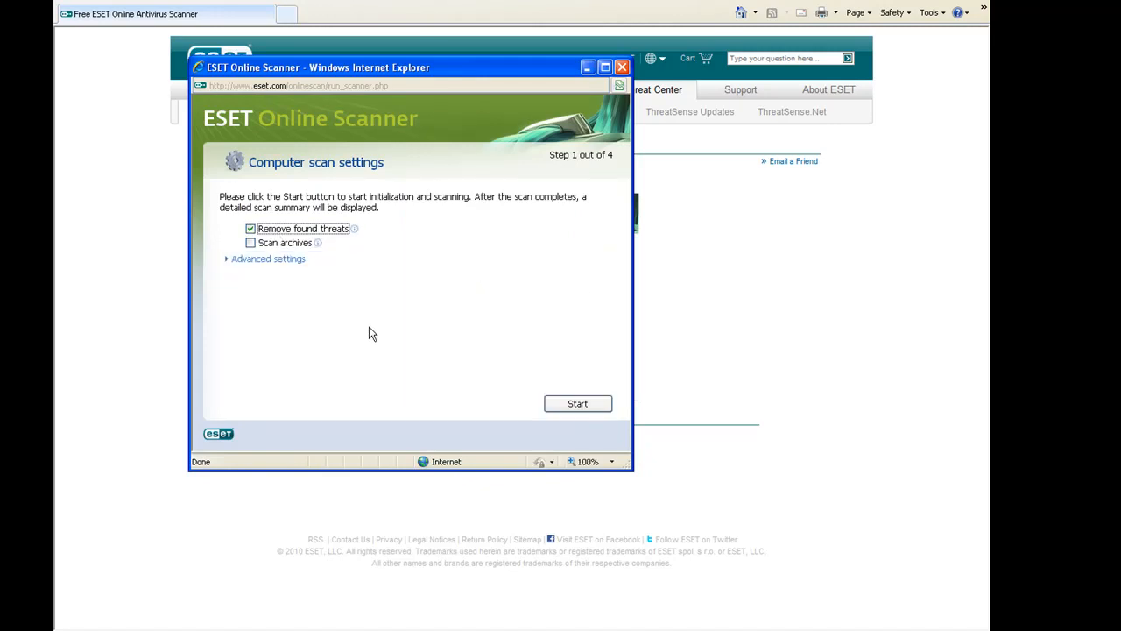
mouse_move(359, 327)
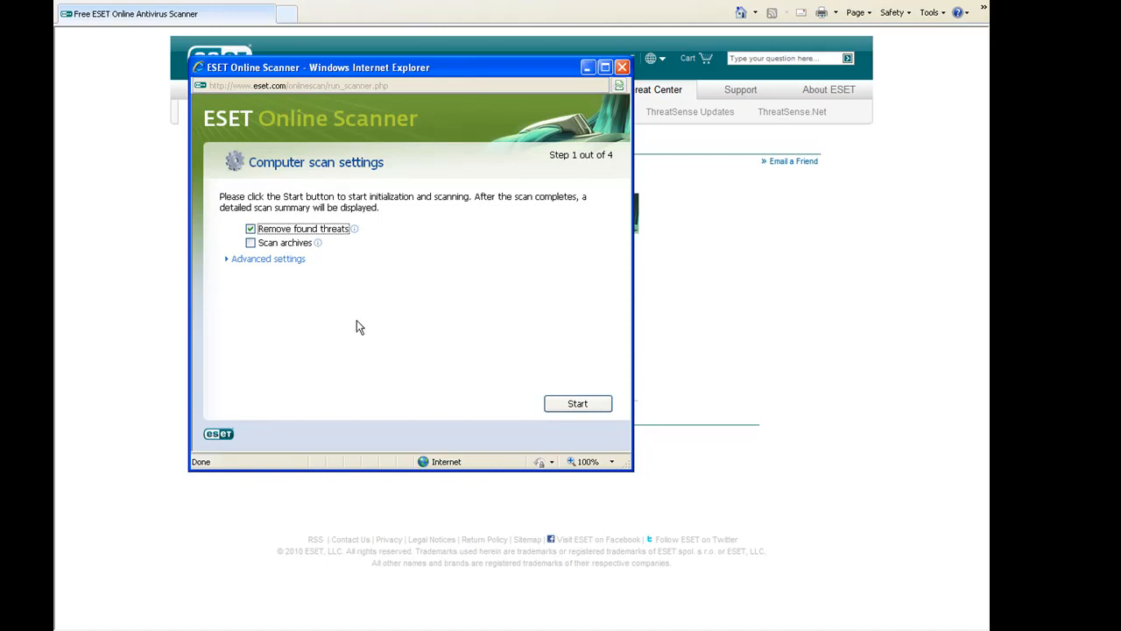
mouse_move(358, 178)
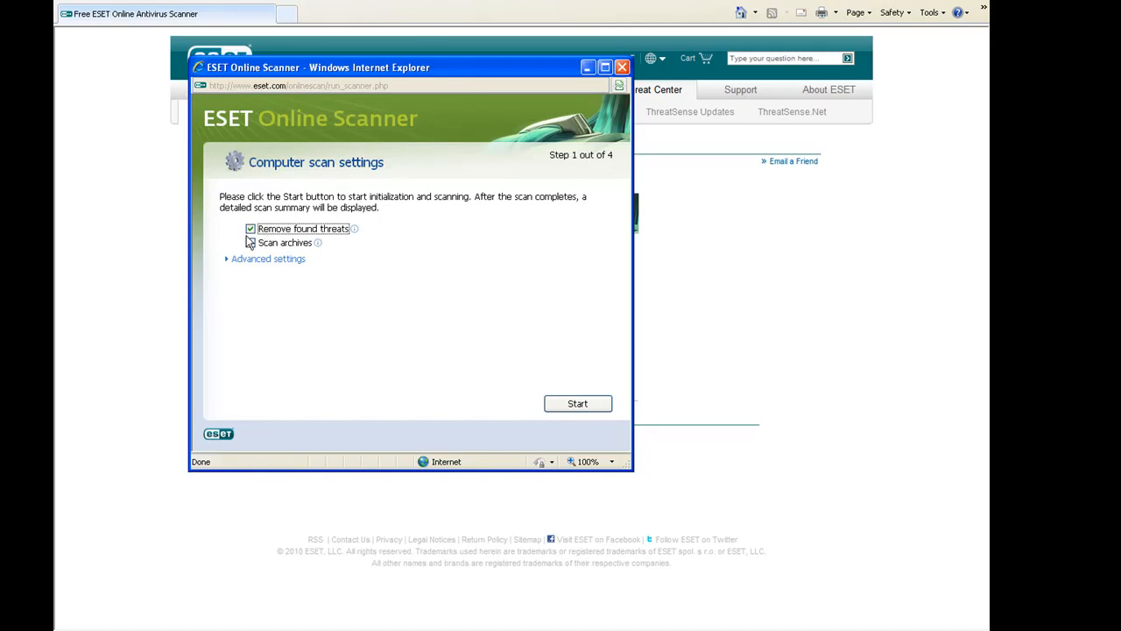
Enable Scan archives, keeping Remove found threats checked.
click(250, 242)
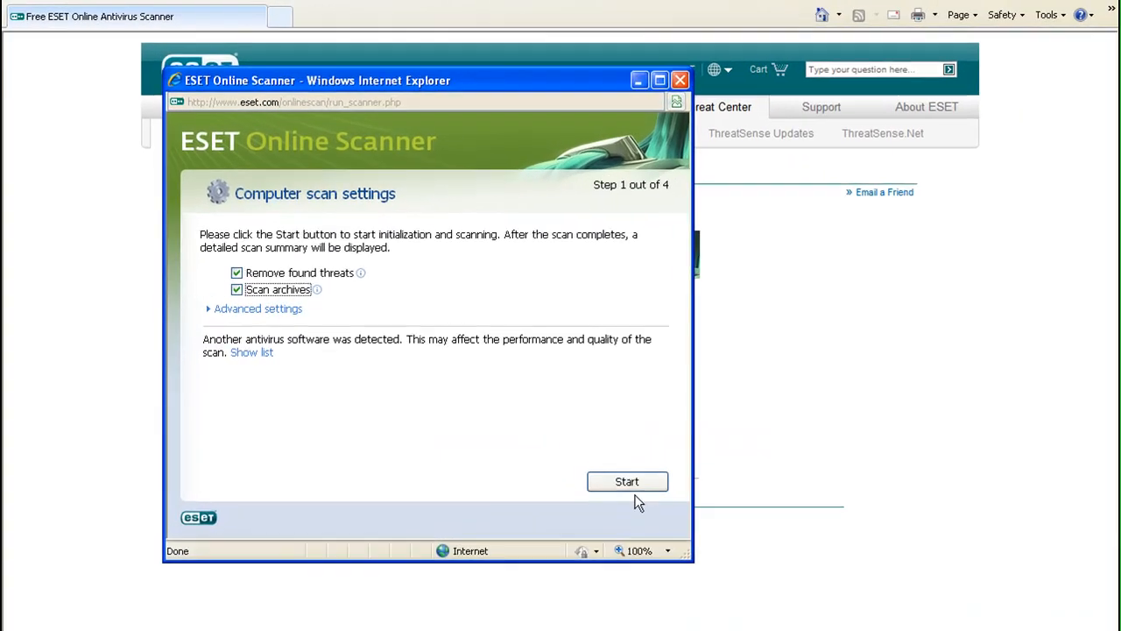
Start the computer scan with the chosen settings.
click(627, 481)
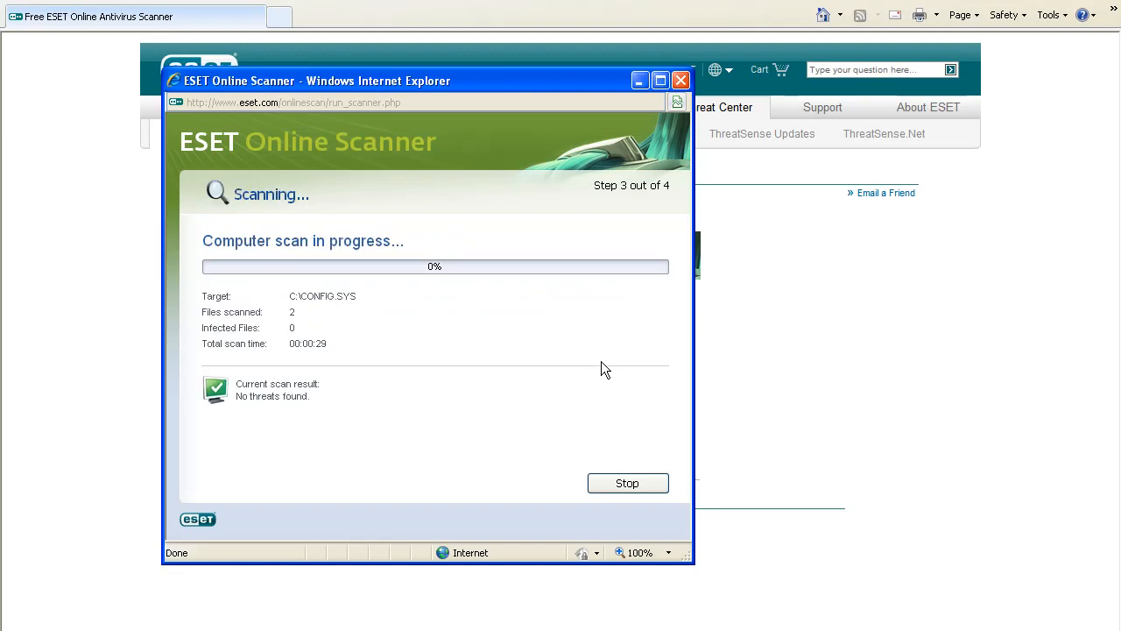
mouse_move(561, 331)
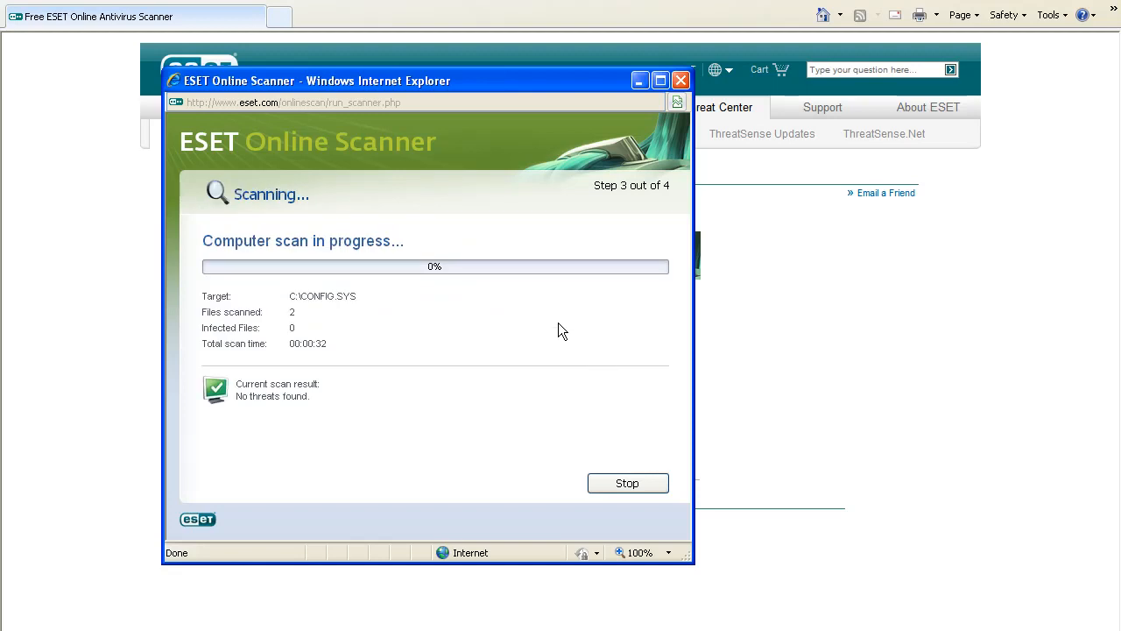